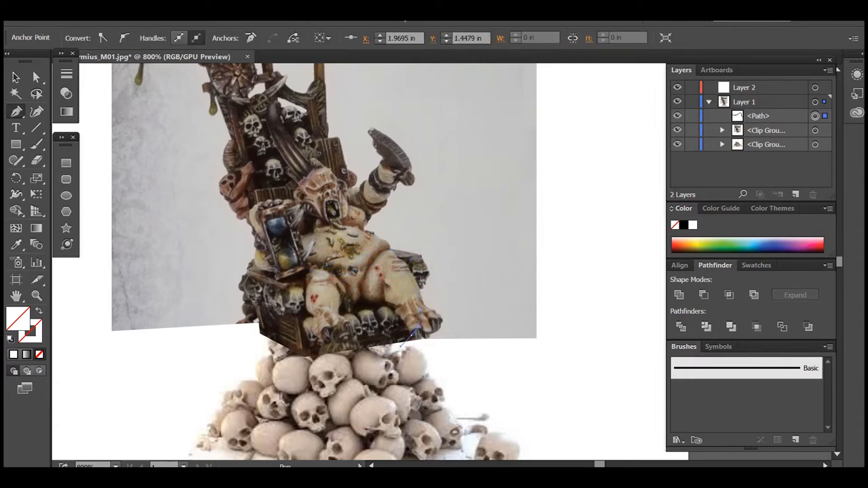
# Step: Rotate the blue cone 90 degrees so it lies on its side on the build plate
pyautogui.moveTo(407, 339); pyautogui.dragTo(450, 369)
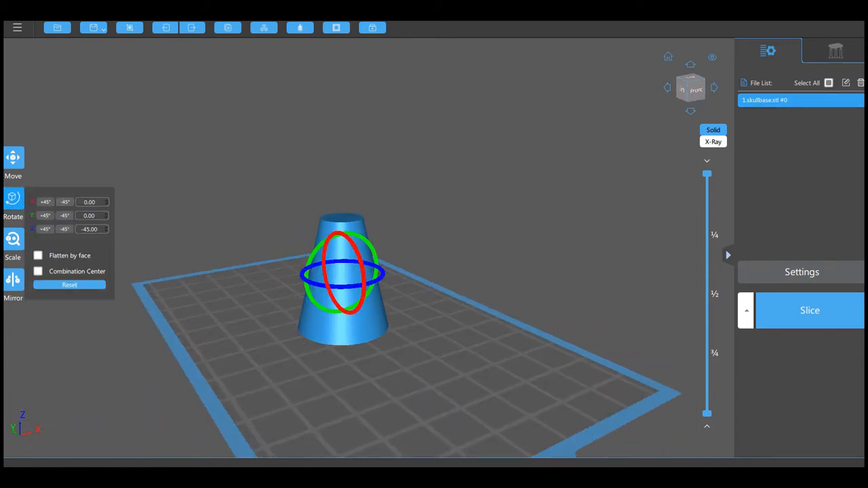
pyautogui.click(14, 161)
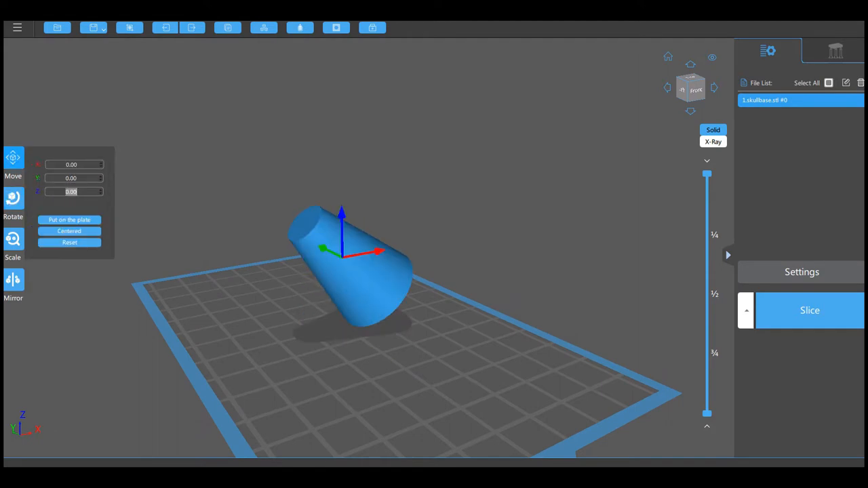